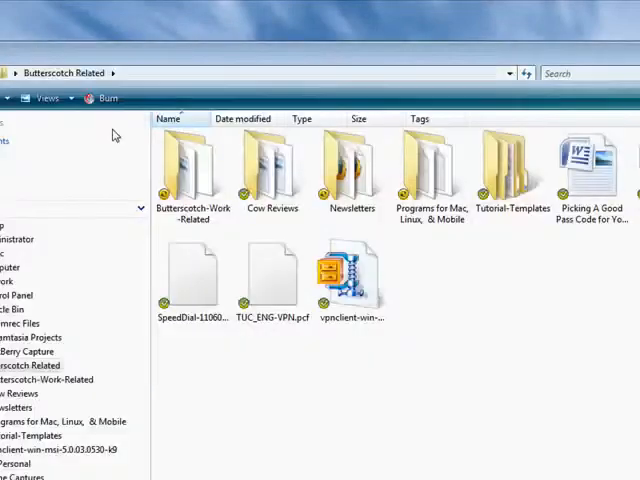
Navigate into Newsletters and then 2009 Newsletters to reach the monthly subfolders.
scroll("down", 3)
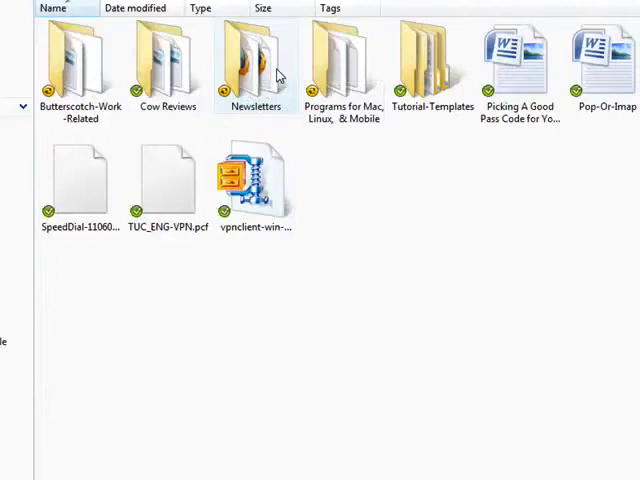
mouse_move(168, 60)
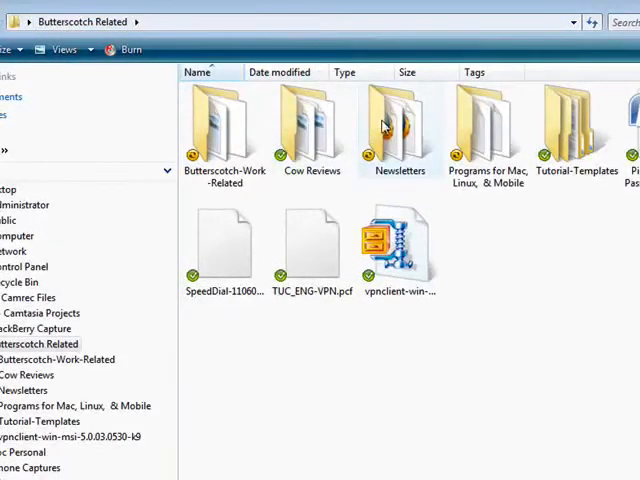
mouse_move(398, 126)
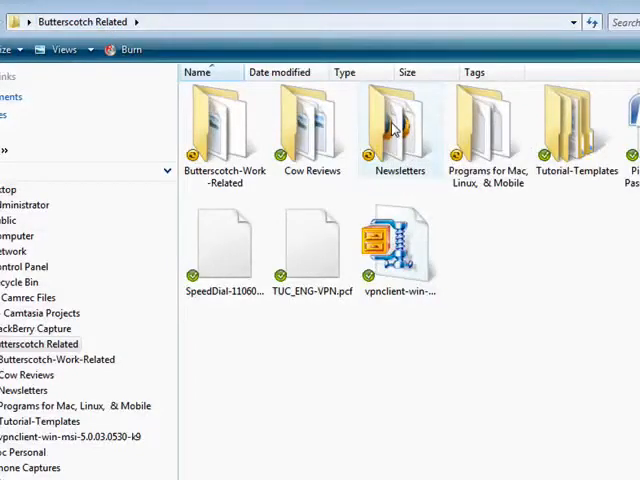
double_click(396, 126)
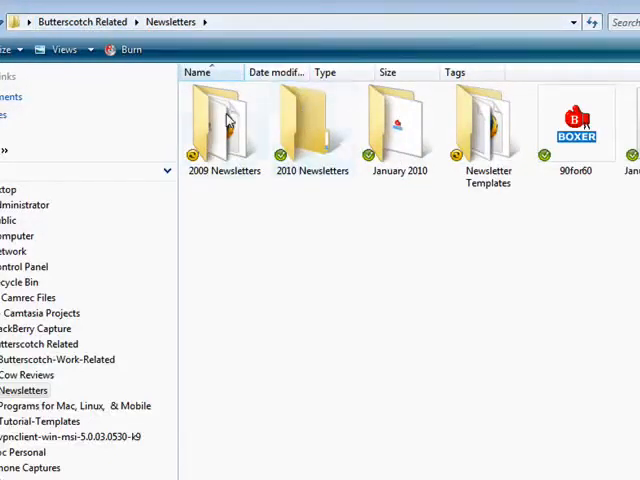
double_click(224, 120)
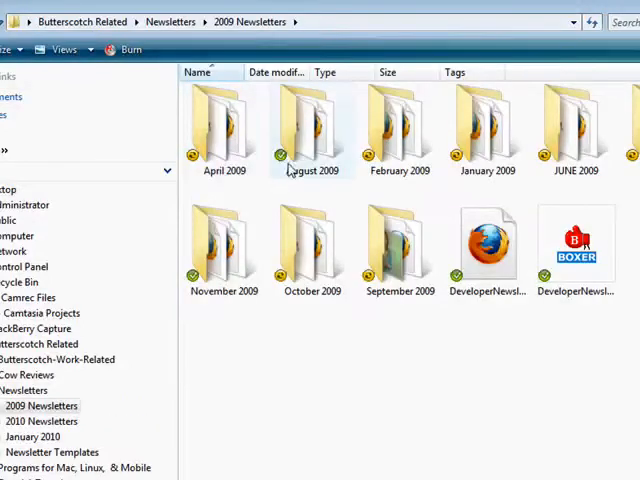